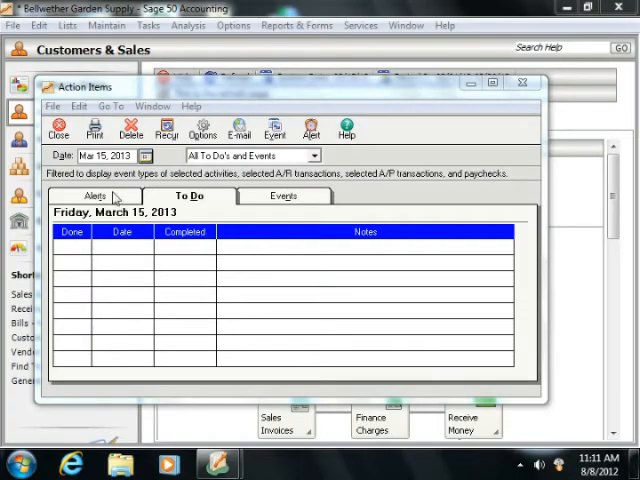
Show the current alerts list in the Action Items window.
{"action": "left_click", "coordinate": [96, 196]}
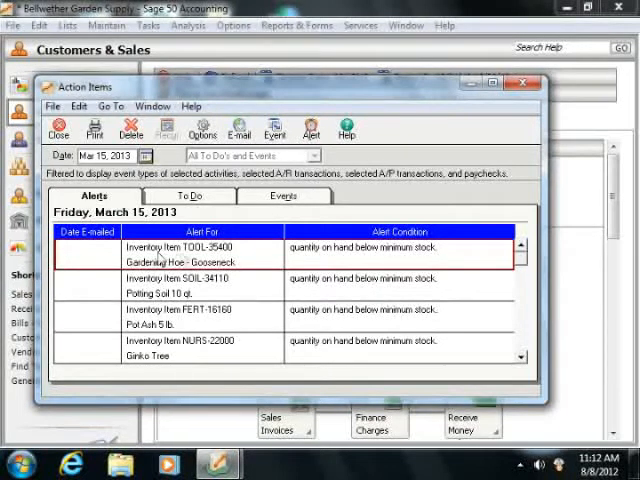
{"action": "mouse_move", "coordinate": [312, 128]}
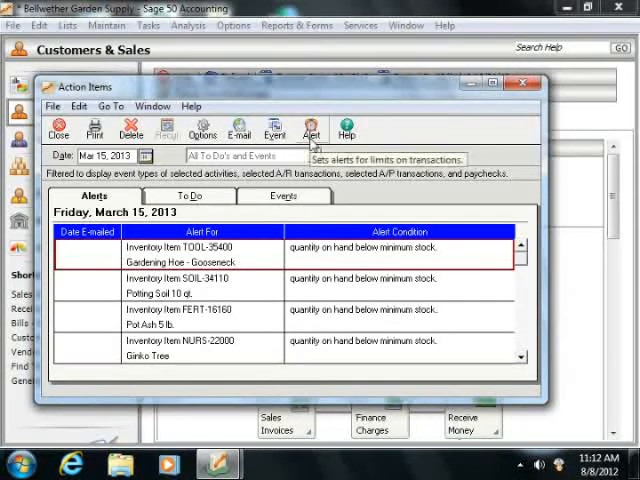
In Set Company Alerts, add a new alert row applying to Customer.
{"action": "left_click", "coordinate": [312, 130]}
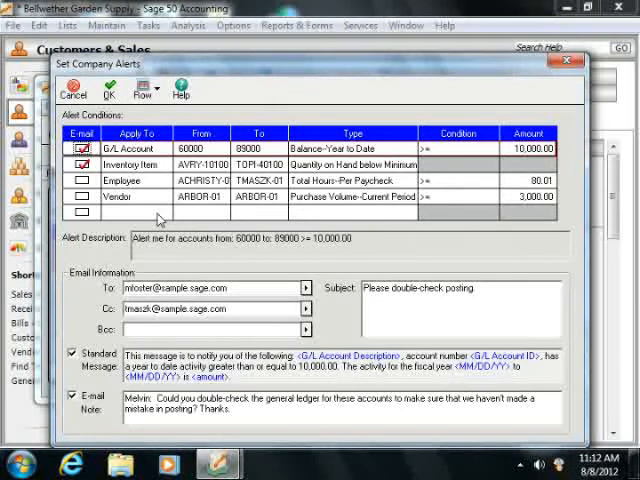
{"action": "left_click", "coordinate": [136, 212]}
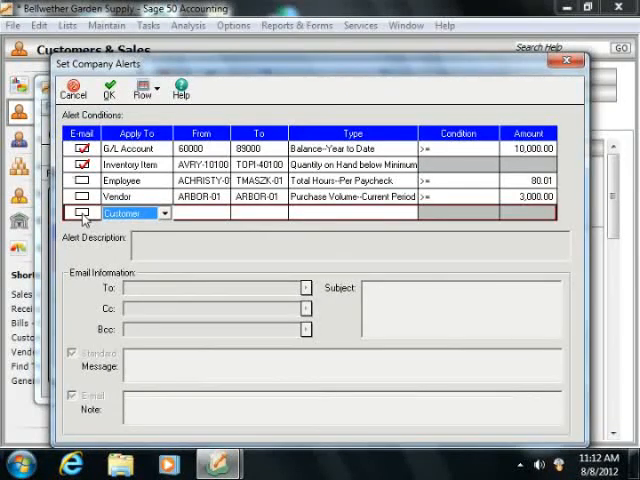
{"action": "left_click", "coordinate": [80, 212]}
{"action": "type", "text": "Alert me for customers"}
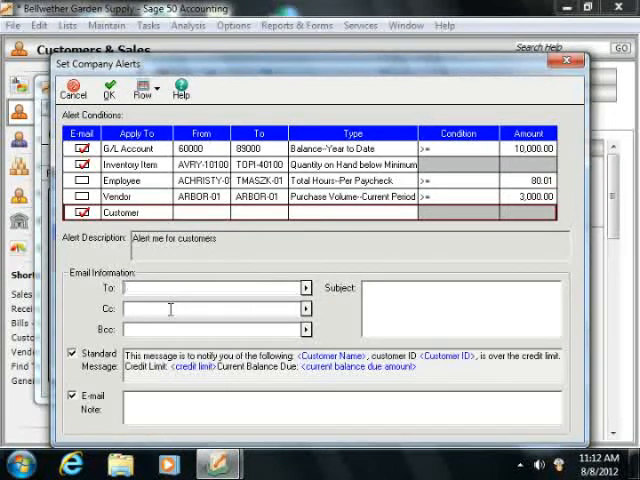
{"action": "mouse_move", "coordinate": [164, 336]}
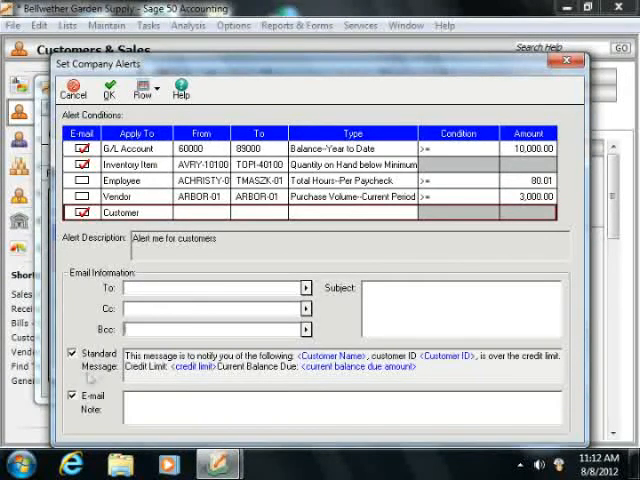
{"action": "left_click", "coordinate": [80, 354]}
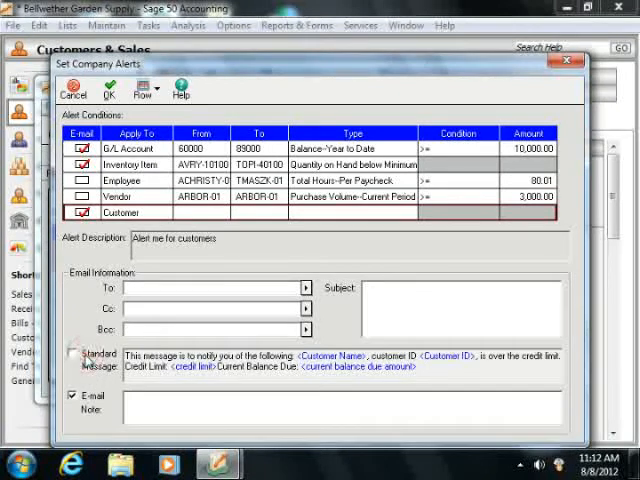
{"action": "left_click", "coordinate": [72, 356]}
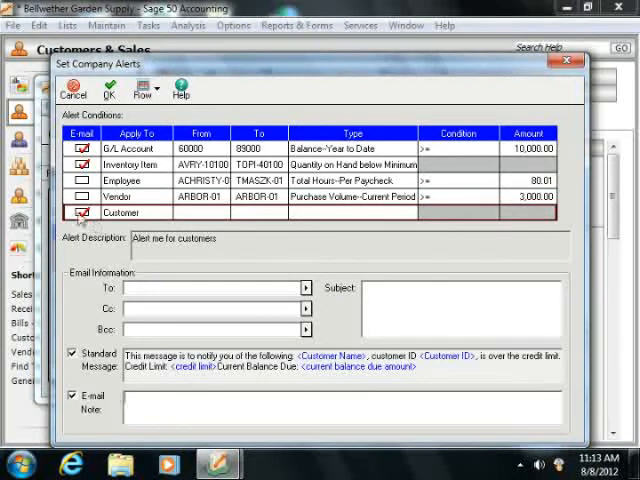
{"action": "left_click", "coordinate": [80, 212]}
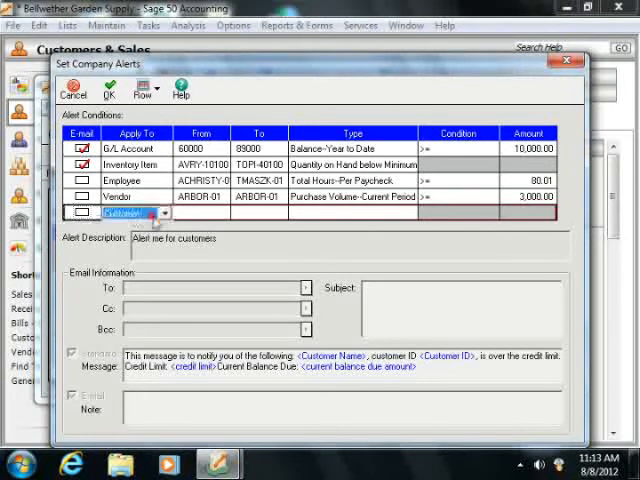
Keep Customer as the alert subject and set the From customer to ALDRED.
{"action": "left_click", "coordinate": [162, 212]}
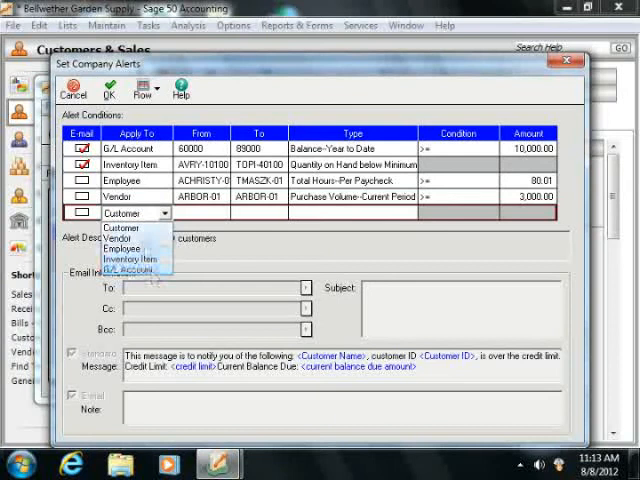
{"action": "left_click", "coordinate": [120, 228]}
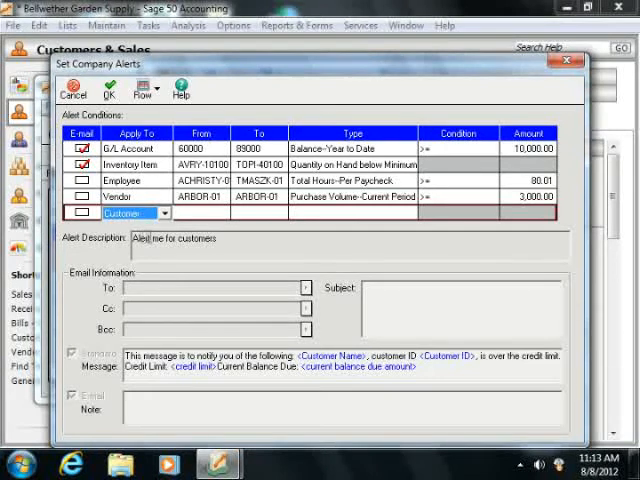
{"action": "mouse_move", "coordinate": [228, 238]}
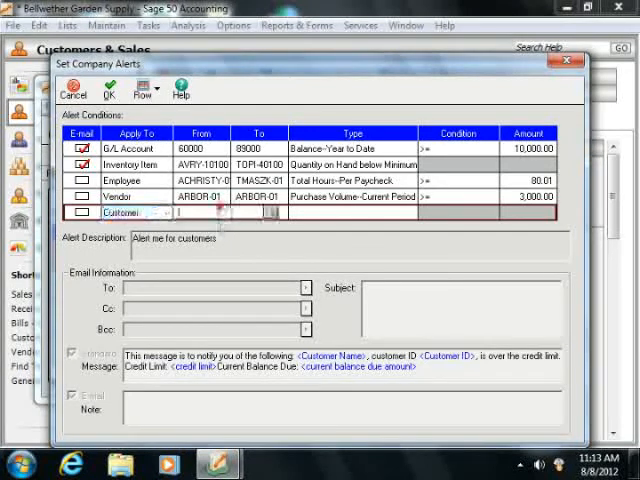
{"action": "type", "text": "ALDRED"}
{"action": "left_click", "coordinate": [260, 212]}
{"action": "type", "text": "WILLIAMS"}
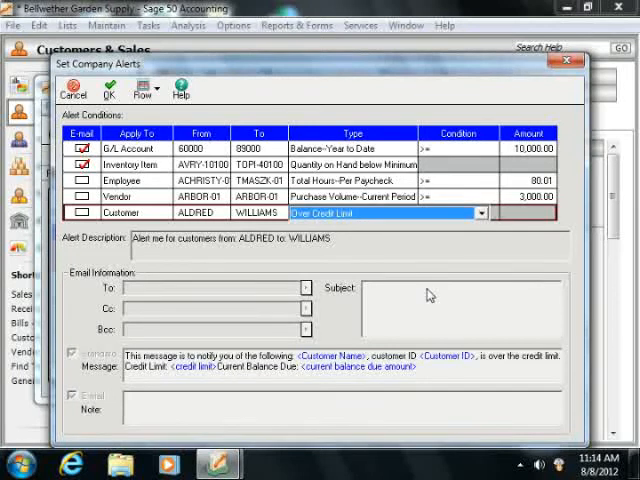
{"action": "mouse_move", "coordinate": [456, 300]}
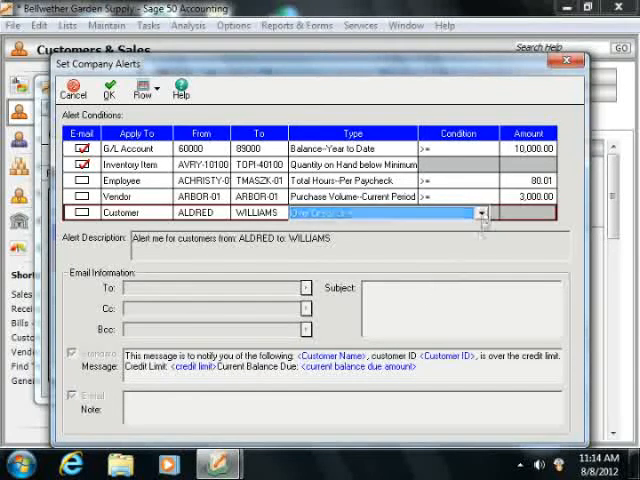
Set the alert type to Outstanding Invoice Age >90 days old and save the company alerts.
{"action": "left_click", "coordinate": [480, 212]}
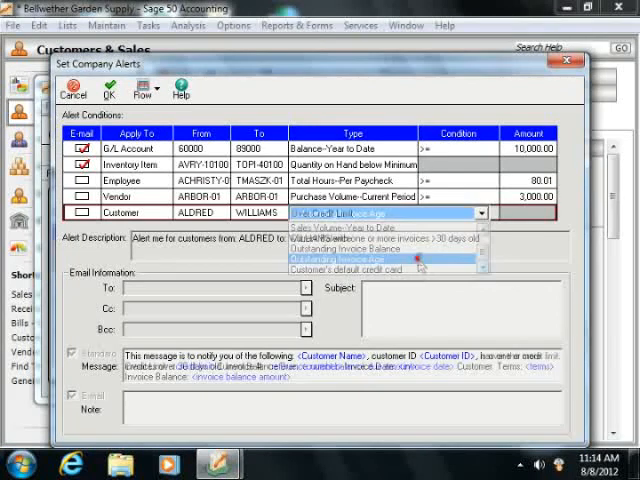
{"action": "left_click", "coordinate": [350, 256]}
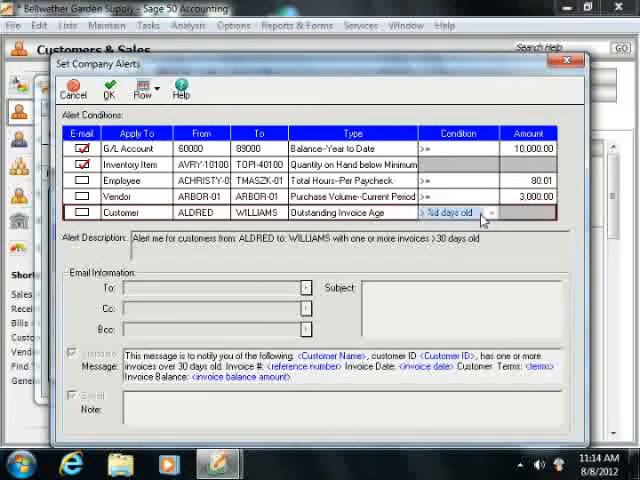
{"action": "left_click", "coordinate": [484, 212]}
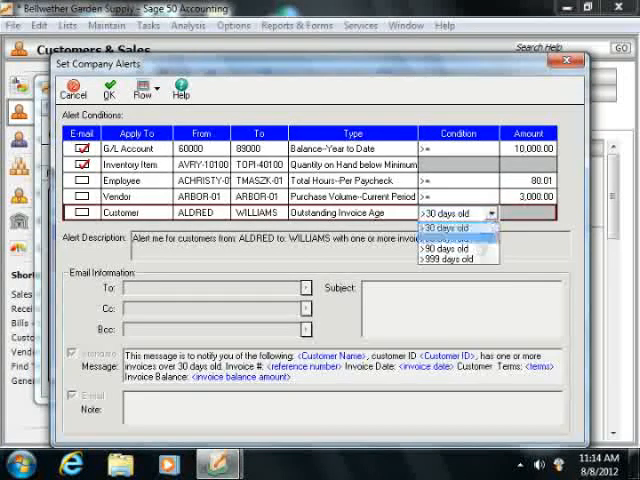
{"action": "left_click", "coordinate": [452, 228]}
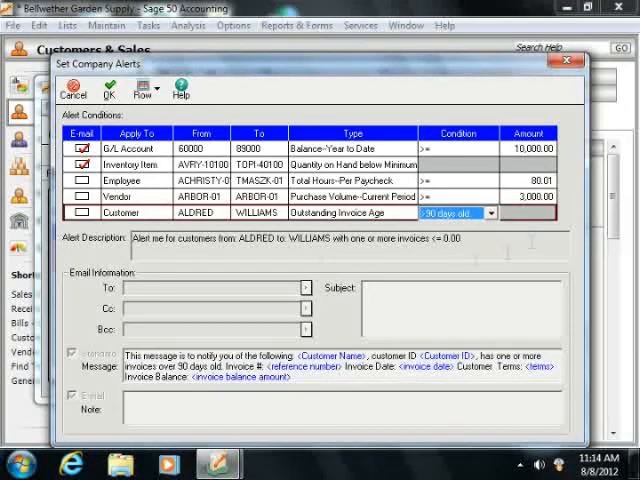
{"action": "mouse_move", "coordinate": [108, 90]}
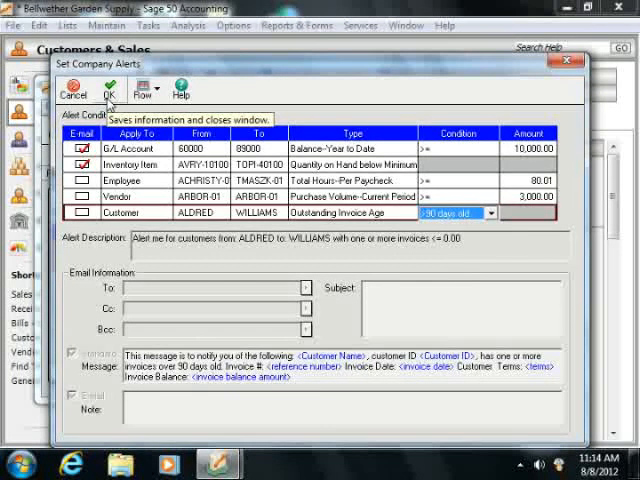
{"action": "left_click", "coordinate": [112, 92]}
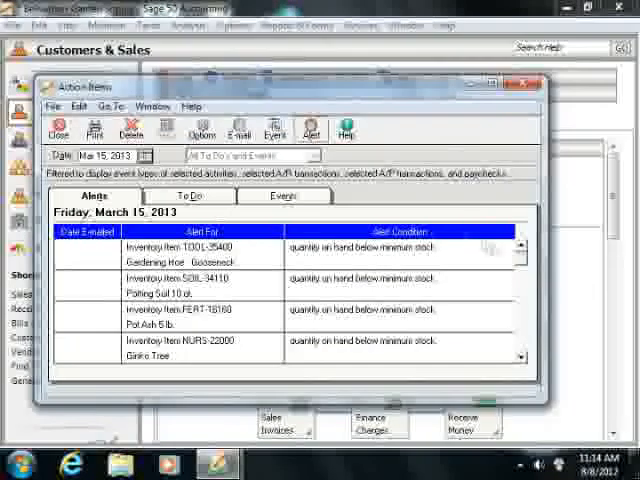